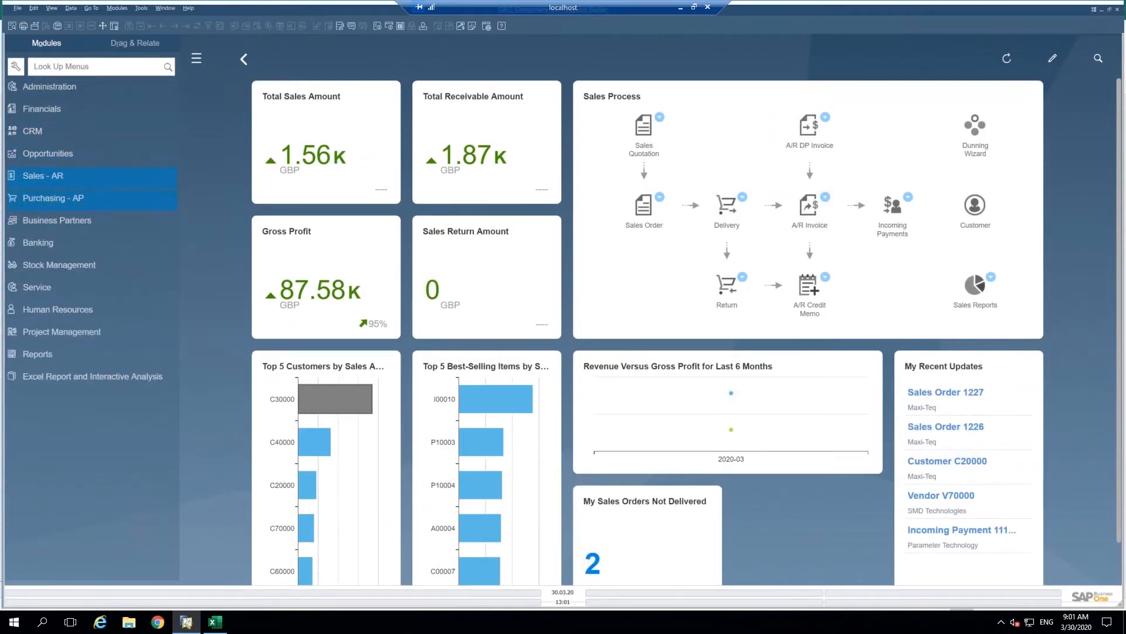
{"action": "mouse_move", "coordinate": [78, 108]}
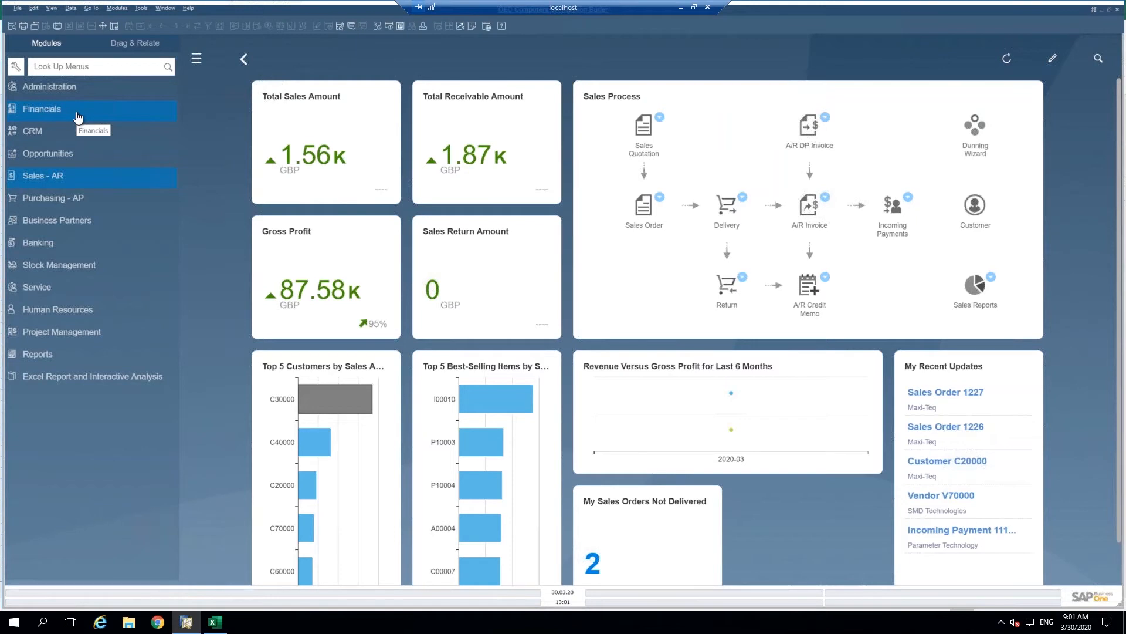
{"action": "mouse_move", "coordinate": [77, 117]}
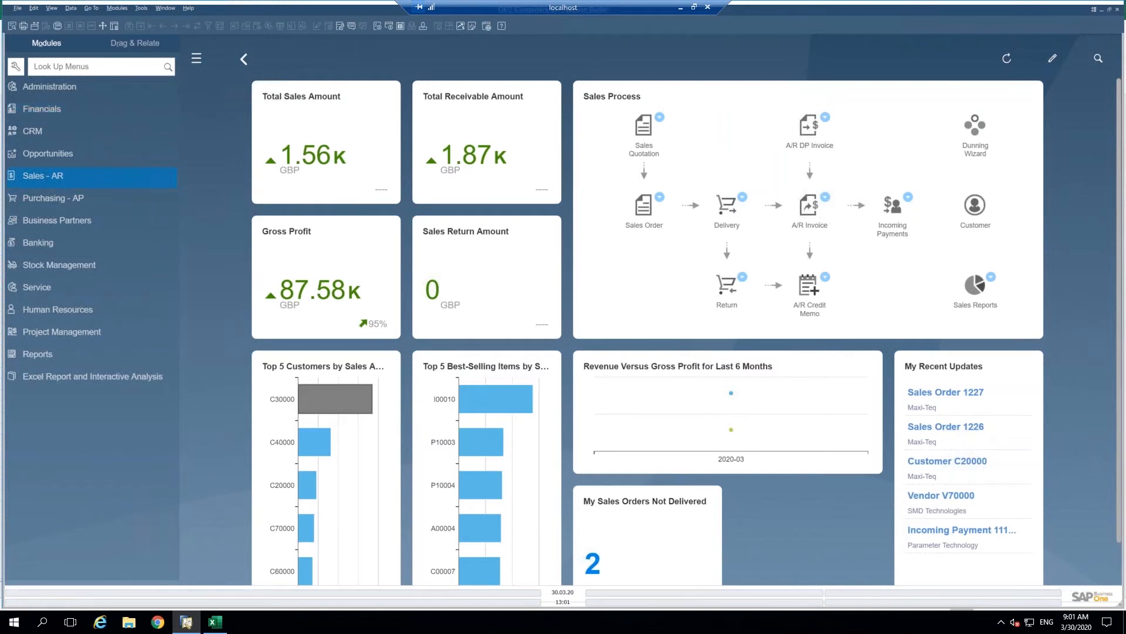
Navigate Financials > Financial Reports > Accounting > Ageing to reach Customer Receivables Ageing
{"action": "left_click", "coordinate": [42, 108]}
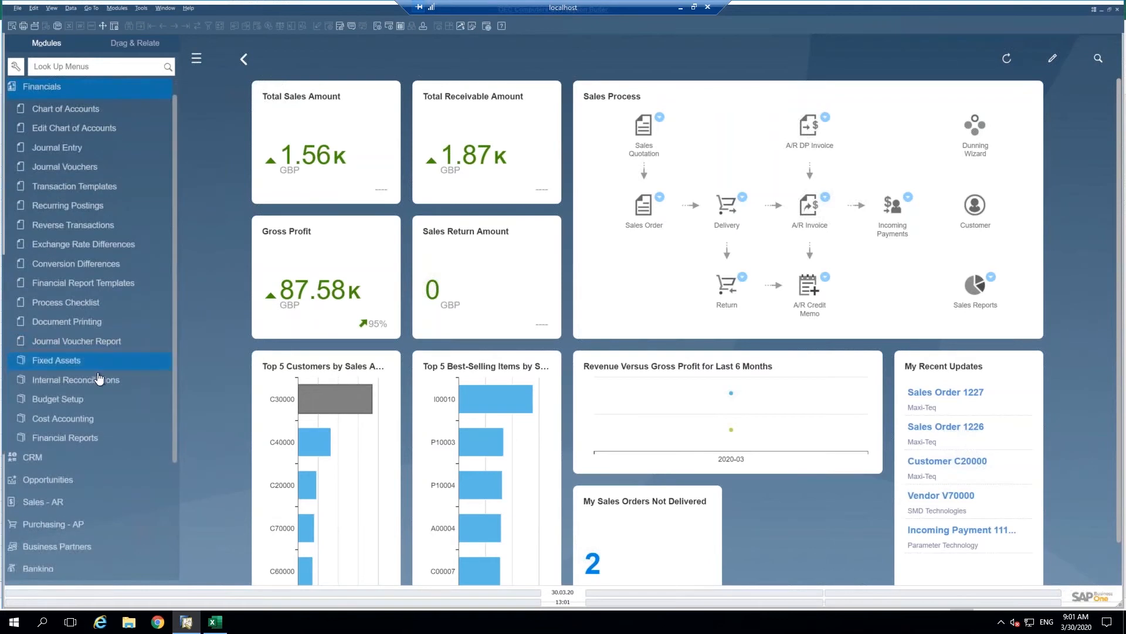
{"action": "mouse_move", "coordinate": [102, 437]}
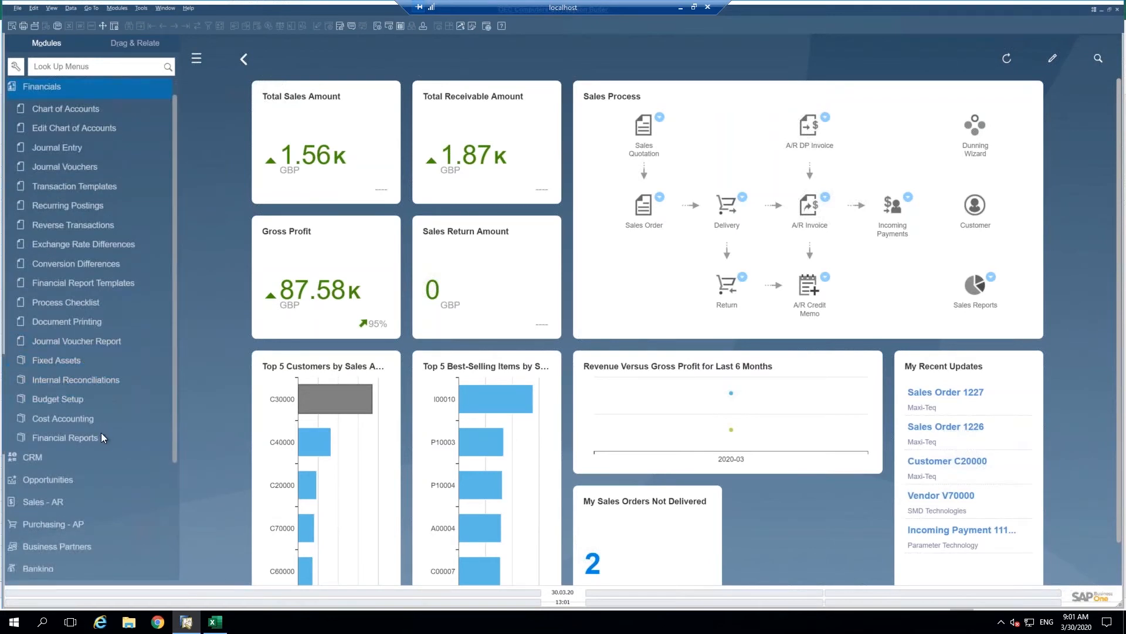
{"action": "left_click", "coordinate": [65, 437]}
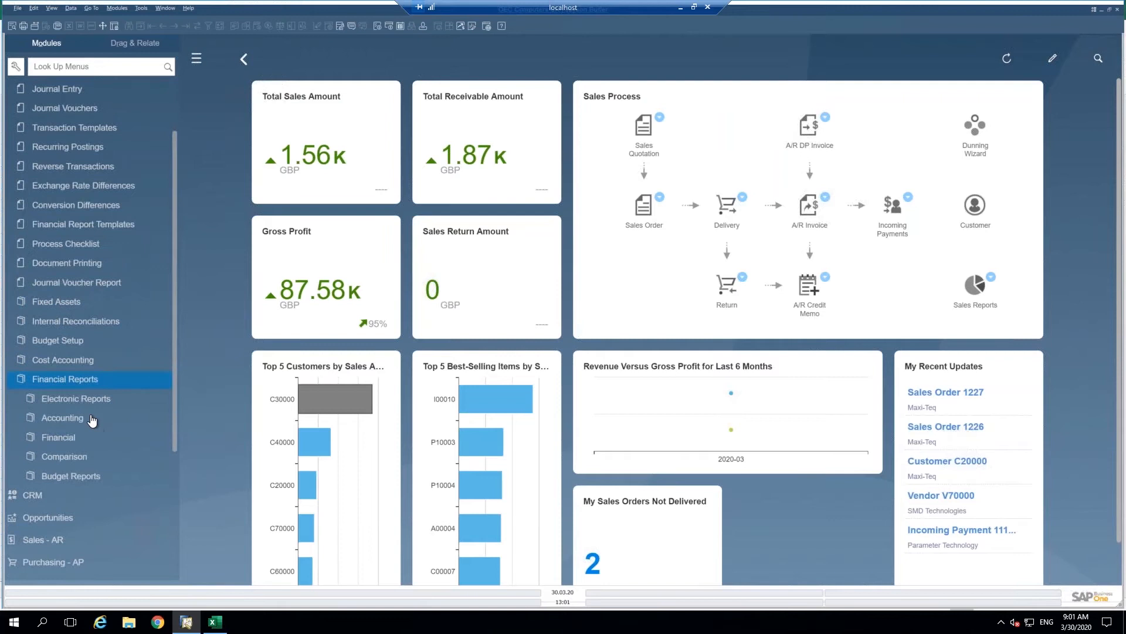
{"action": "left_click", "coordinate": [62, 418]}
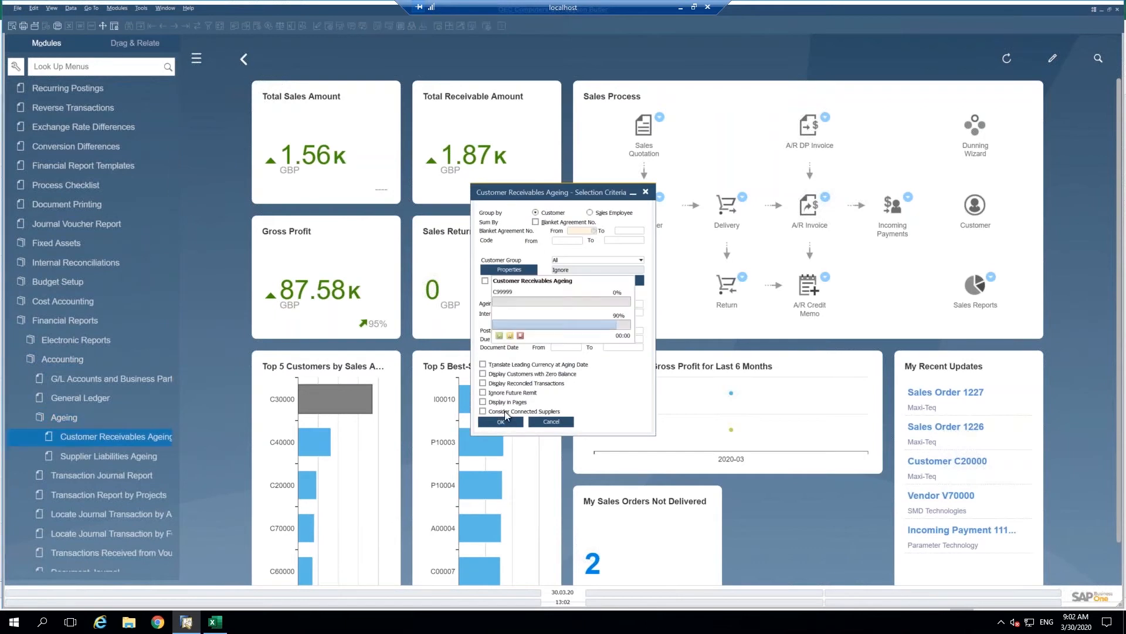
Generate the Customer Receivables Ageing report with the default selection criteria
{"action": "left_click", "coordinate": [501, 421]}
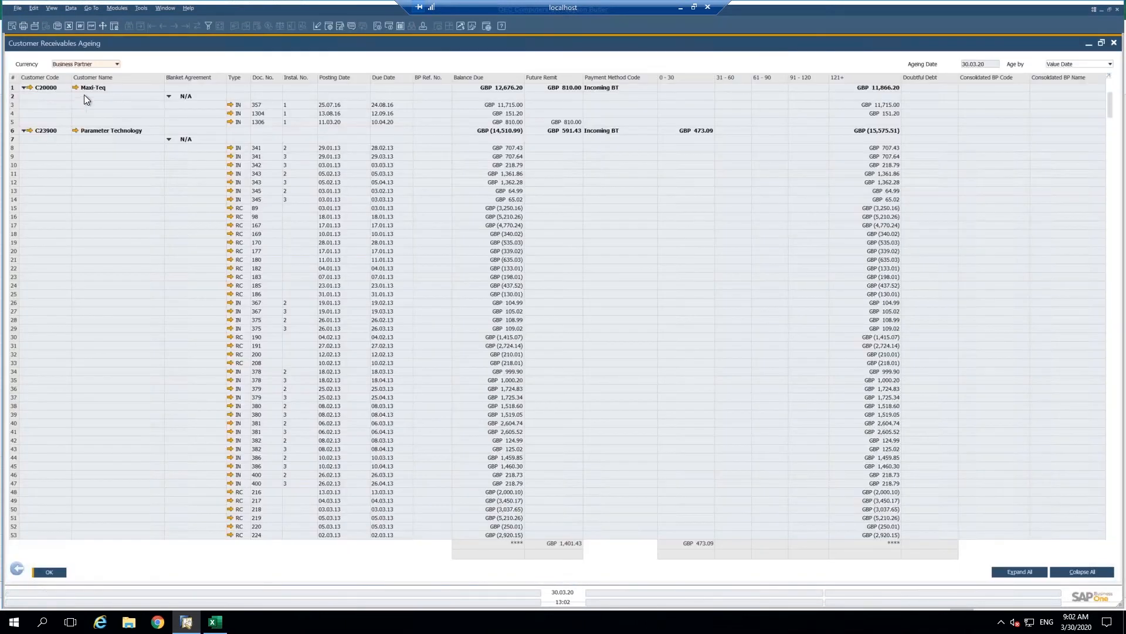
{"action": "mouse_move", "coordinate": [71, 85]}
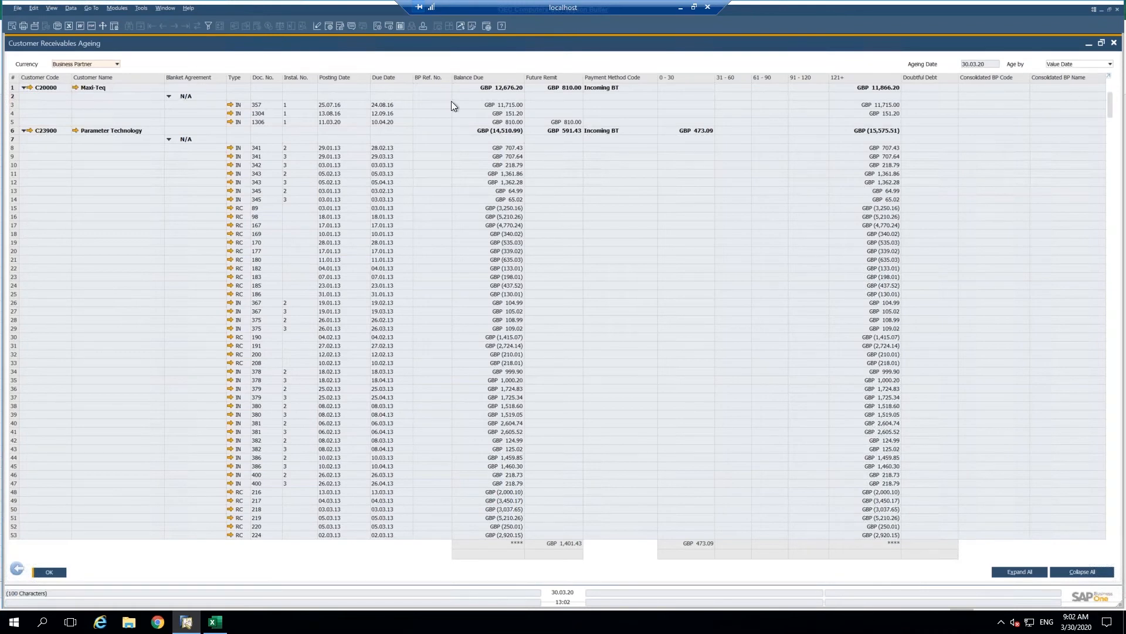
{"action": "mouse_move", "coordinate": [342, 55]}
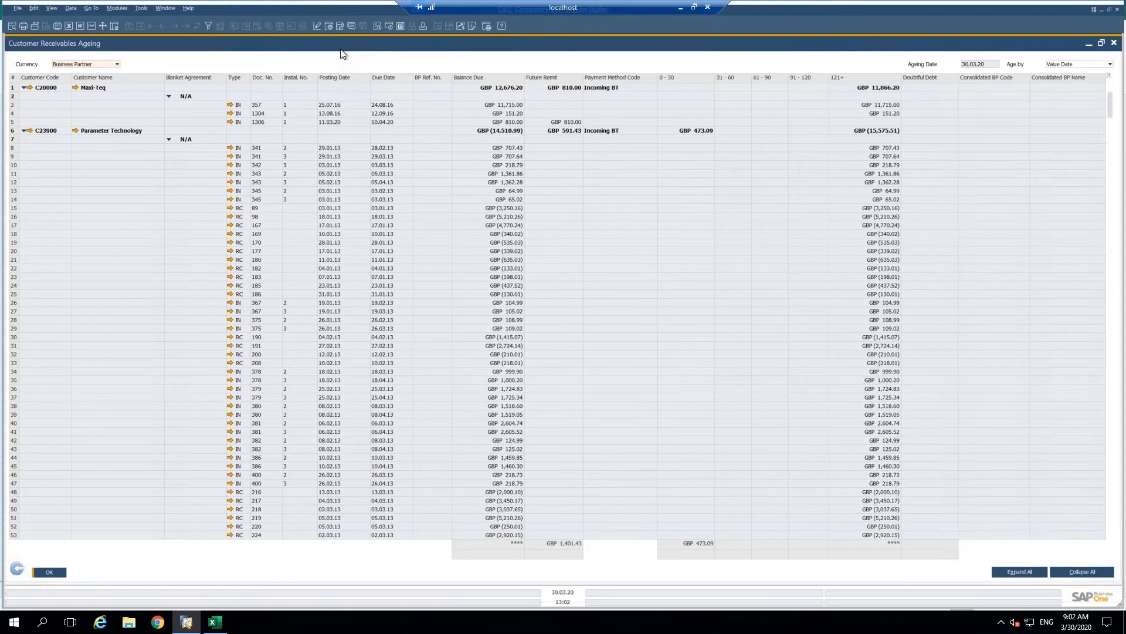
{"action": "mouse_move", "coordinate": [328, 26]}
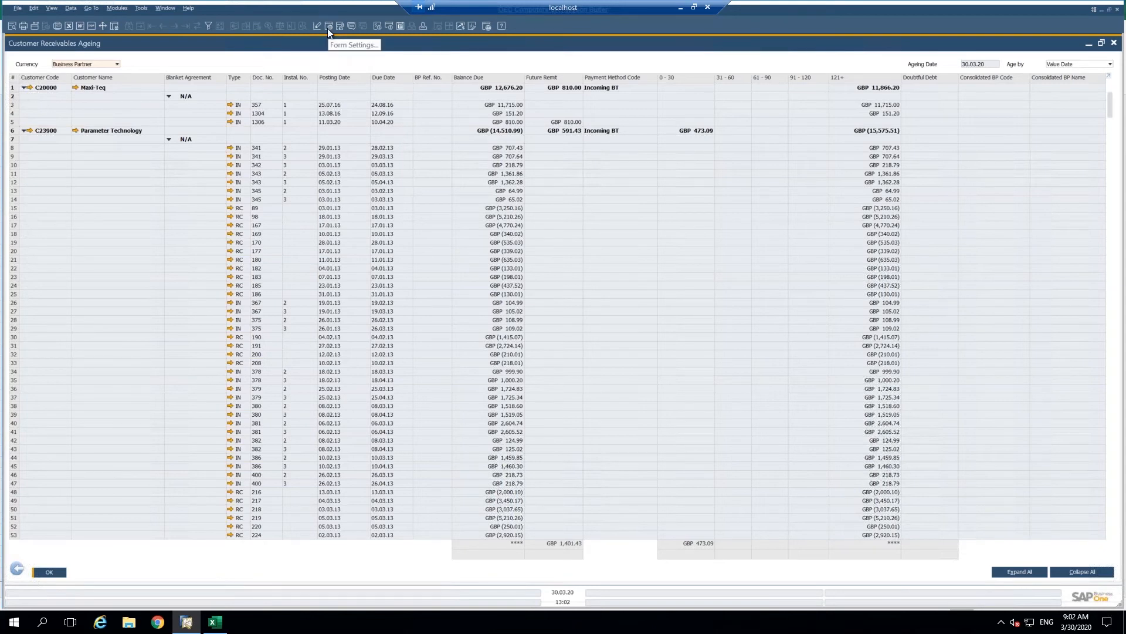
In Form Settings, tick Visible for BP Name, Document Date and Original Amount
{"action": "left_click", "coordinate": [327, 26]}
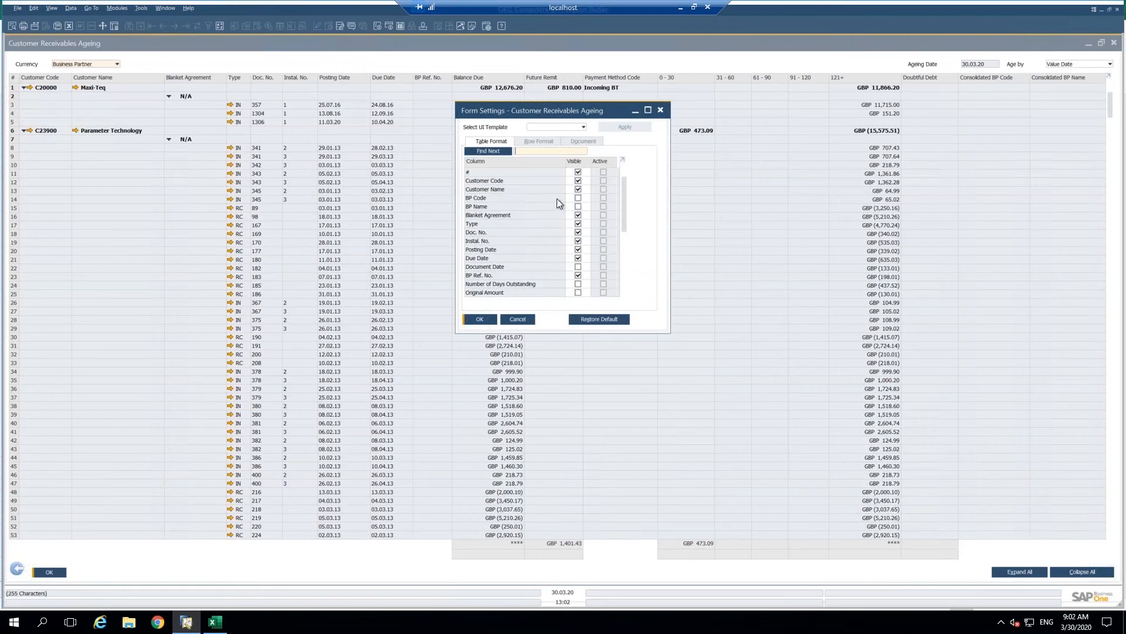
{"action": "mouse_move", "coordinate": [557, 218]}
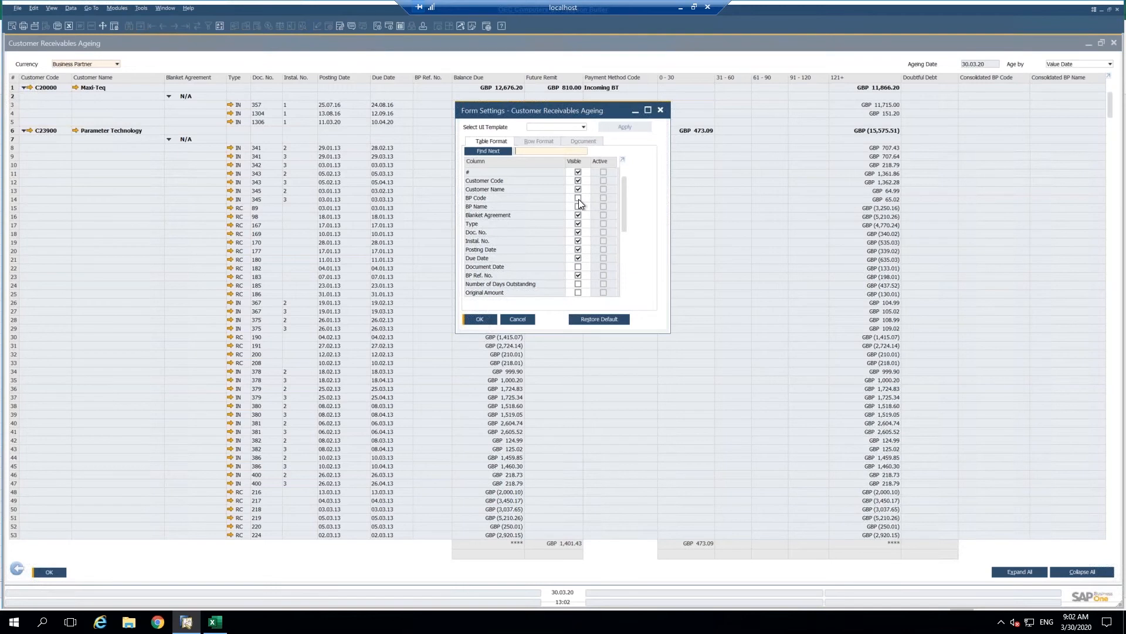
{"action": "left_click", "coordinate": [578, 198]}
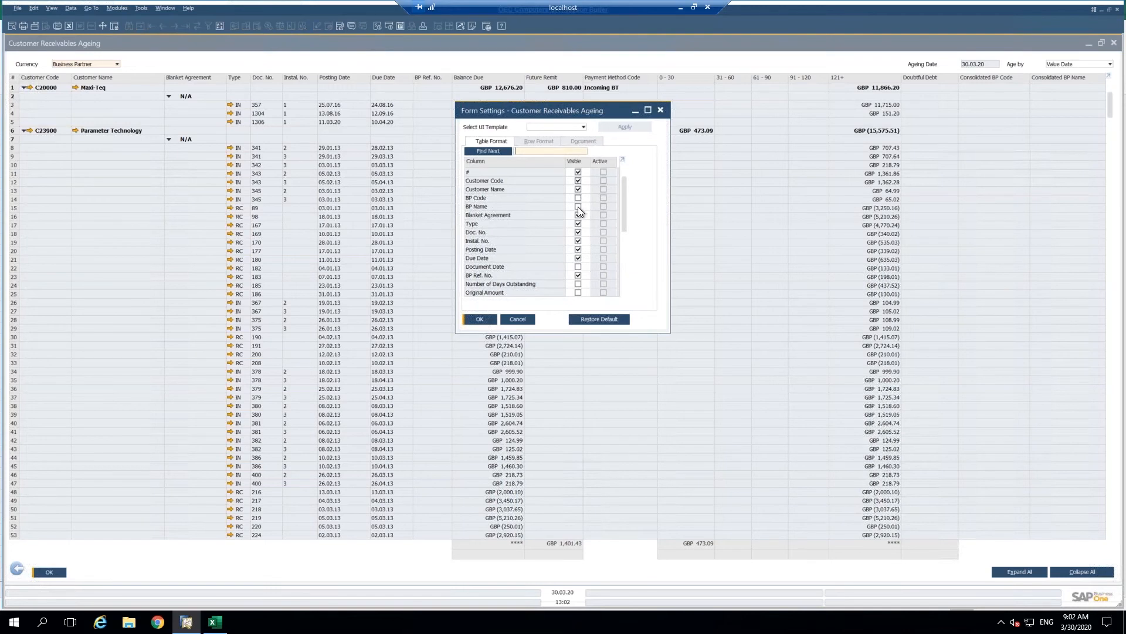
{"action": "left_click", "coordinate": [577, 207]}
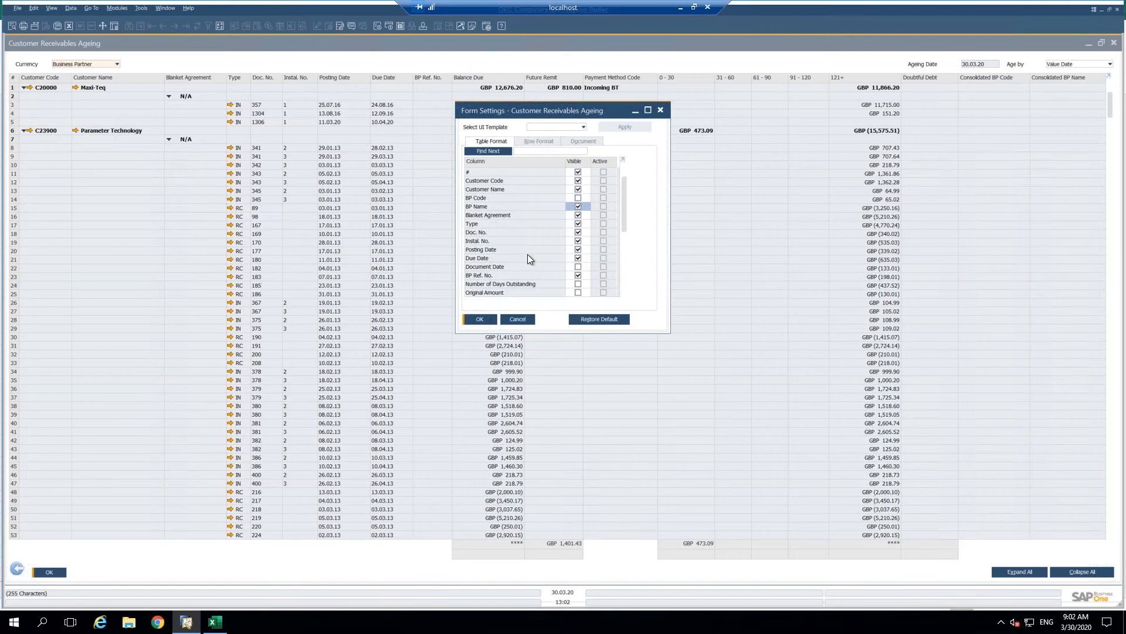
{"action": "left_click", "coordinate": [578, 266]}
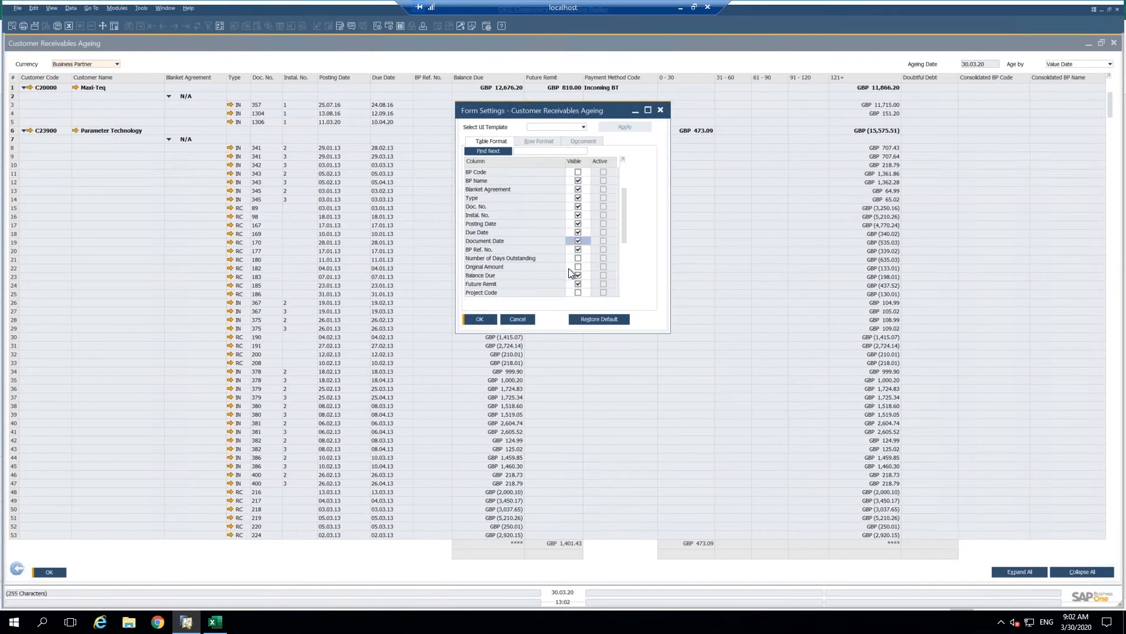
{"action": "left_click", "coordinate": [577, 267]}
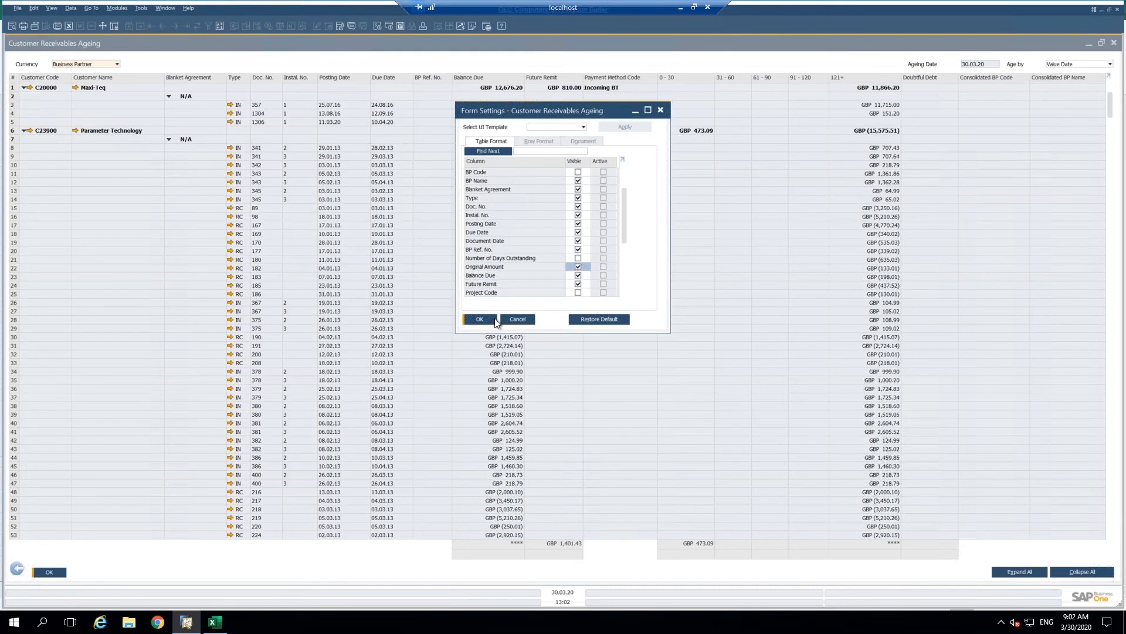
Apply the Form Settings so the report shows the three added columns
{"action": "left_click", "coordinate": [479, 319]}
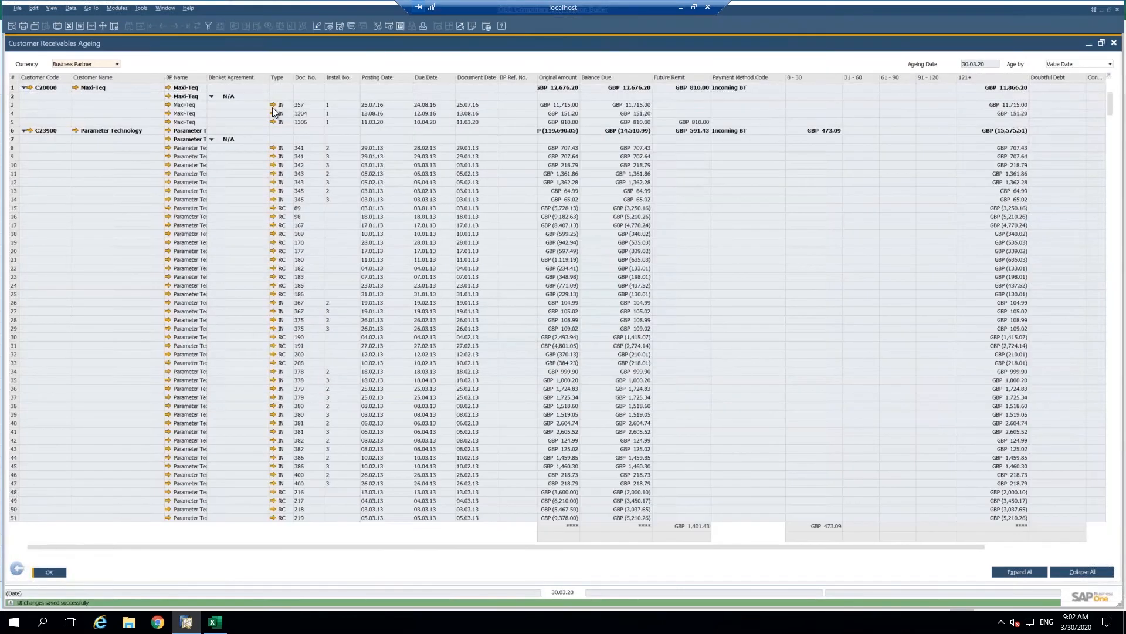
{"action": "mouse_move", "coordinate": [623, 200]}
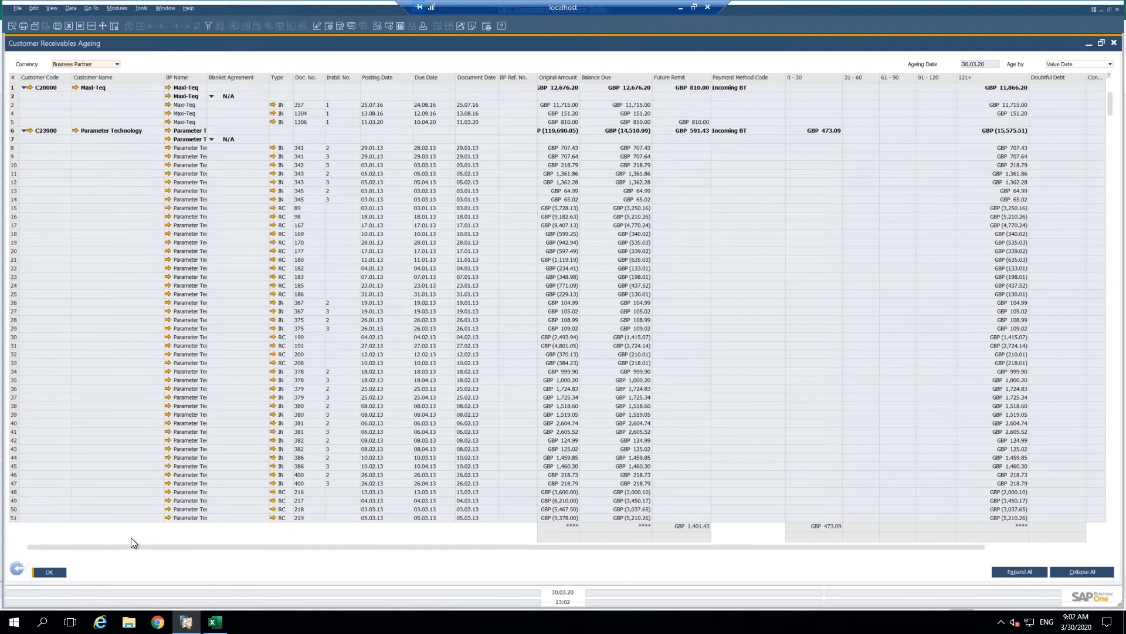
{"action": "mouse_move", "coordinate": [1043, 68]}
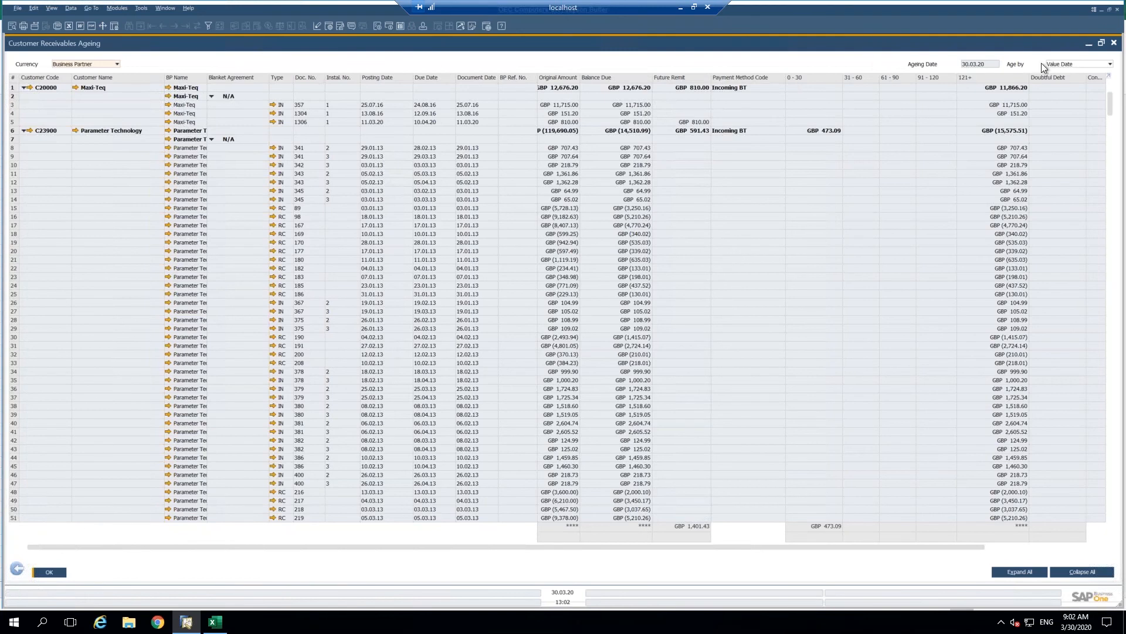